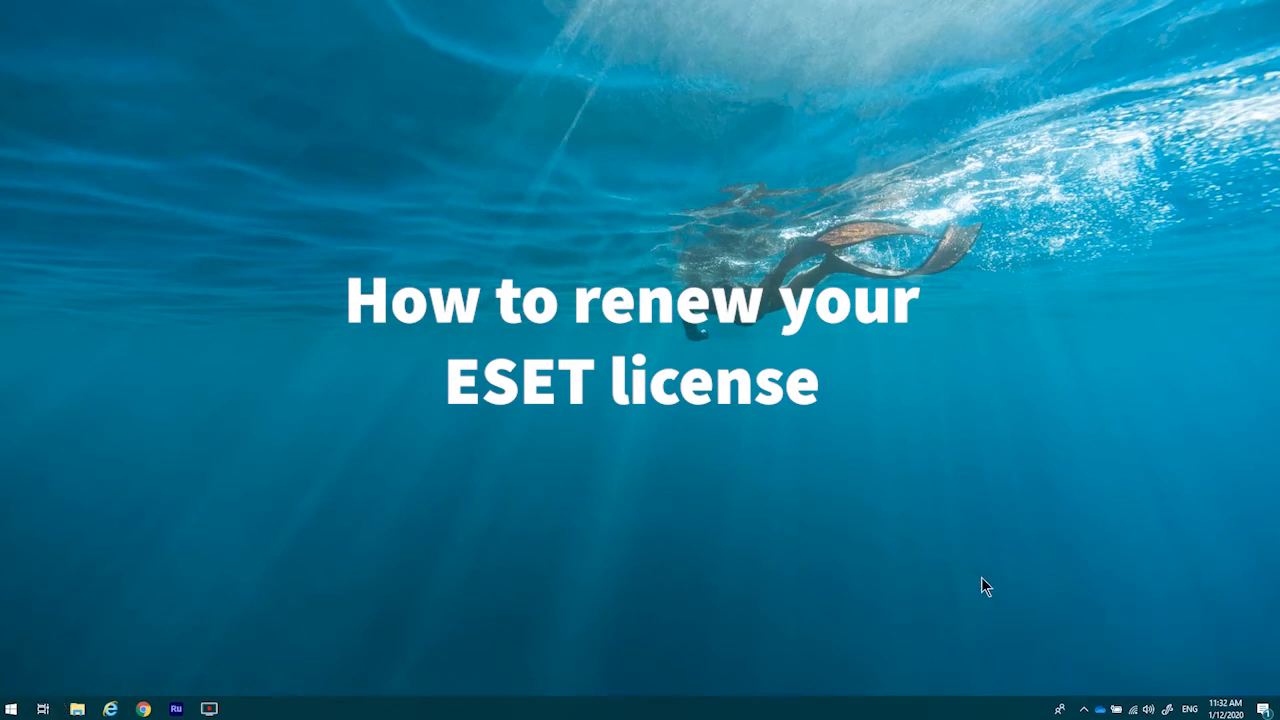
pyautogui.moveTo(1060, 708)
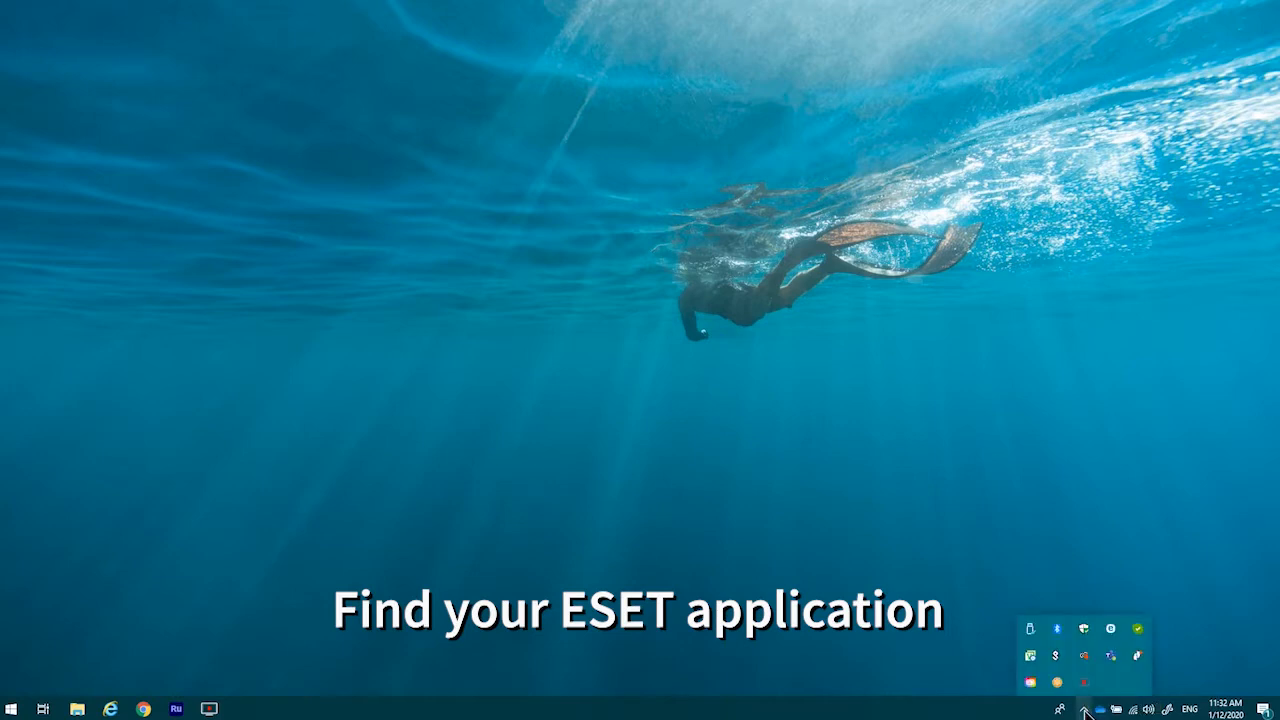
pyautogui.moveTo(1110, 630)
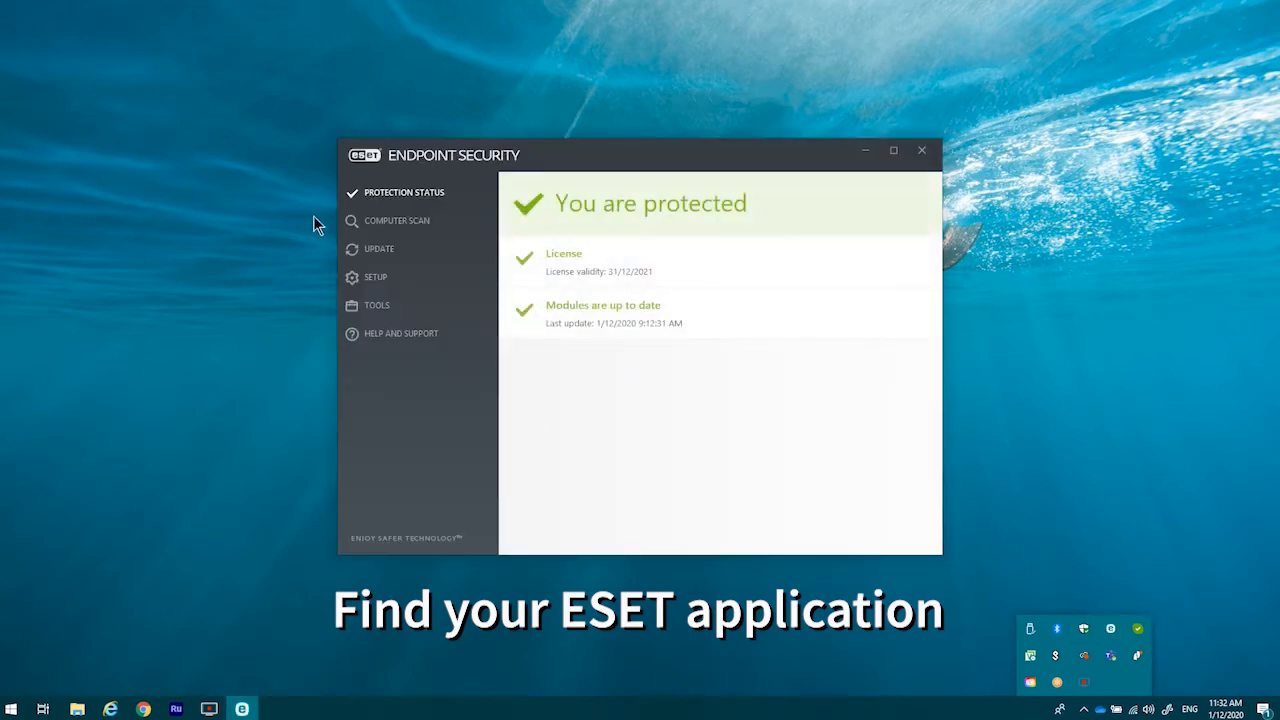
pyautogui.moveTo(362, 256)
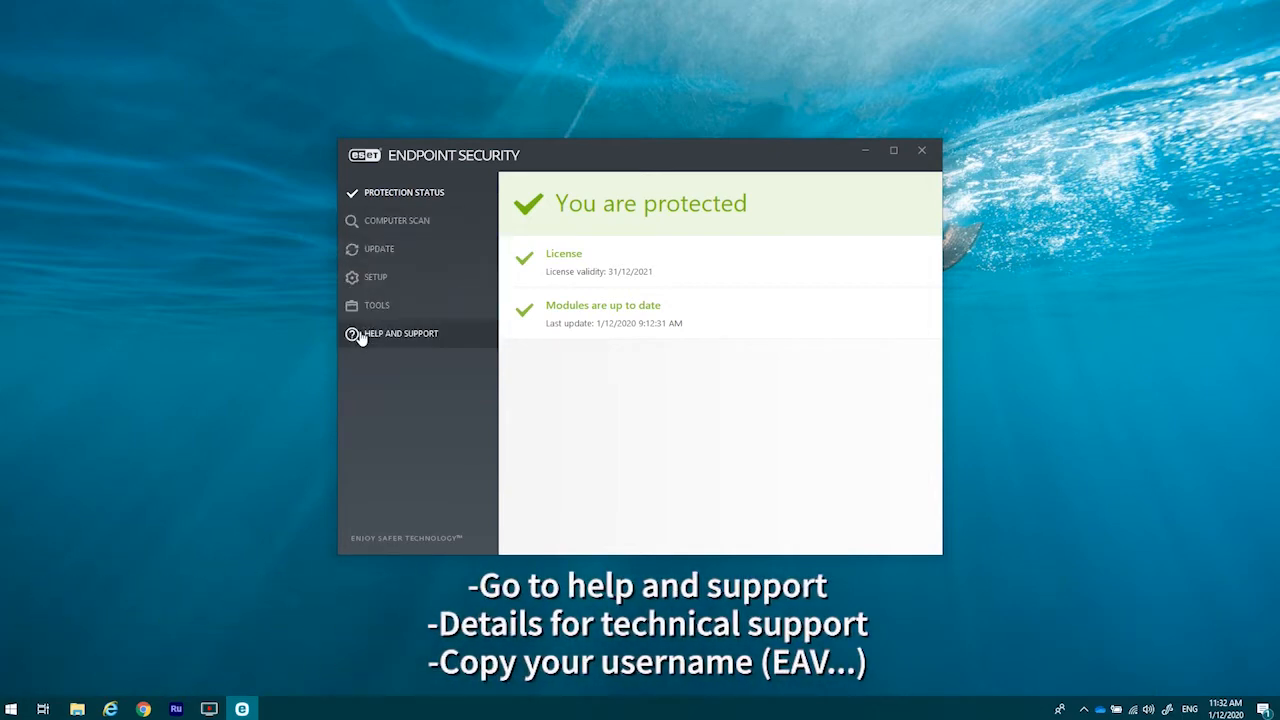
# - View the technical support details with the EAV username from Help and support, then close them
pyautogui.click(400, 332)
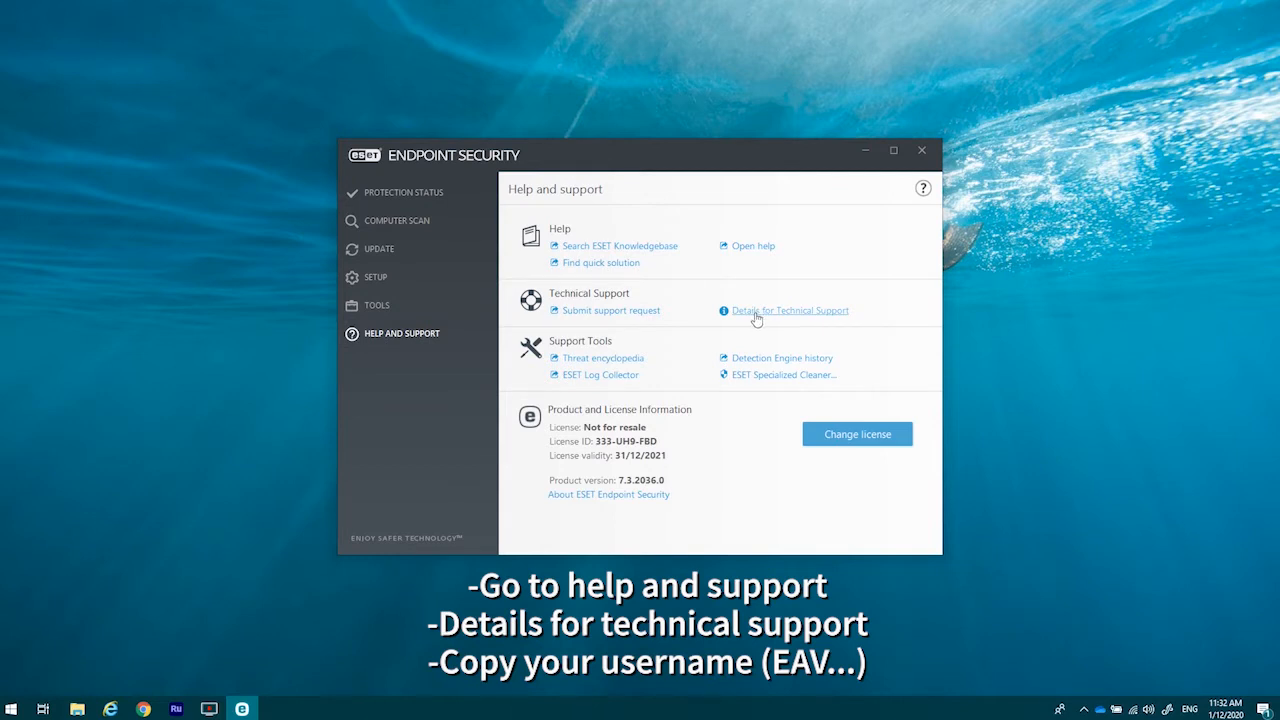
pyautogui.click(790, 310)
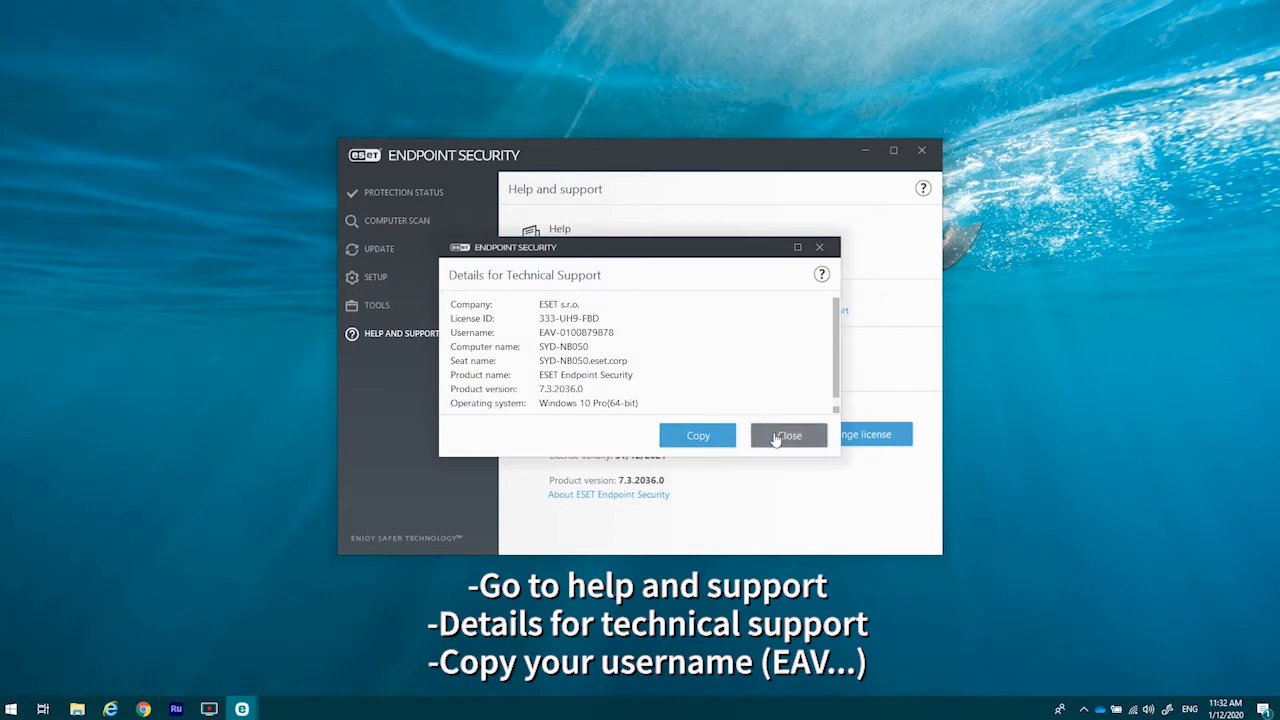
pyautogui.click(788, 436)
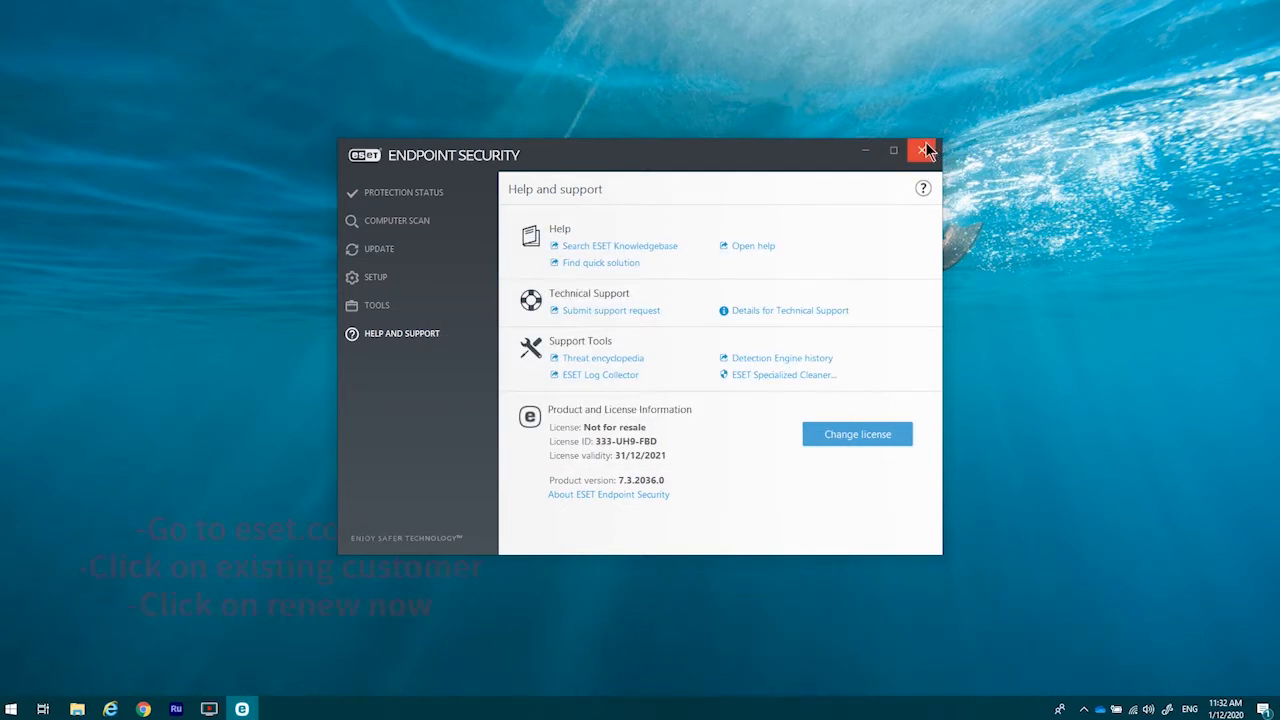
# - Close ESET, go to the Existing Customer section on eset.com.au and choose Renew Now
pyautogui.click(922, 152)
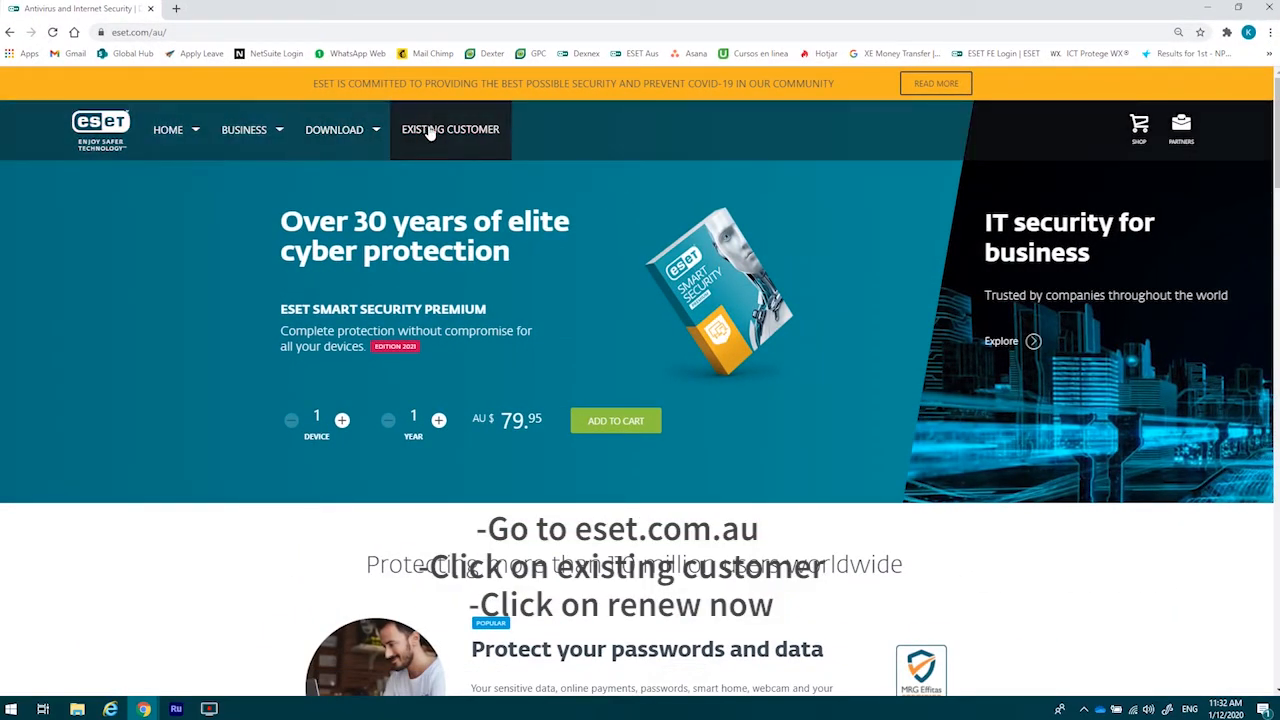
pyautogui.moveTo(450, 128)
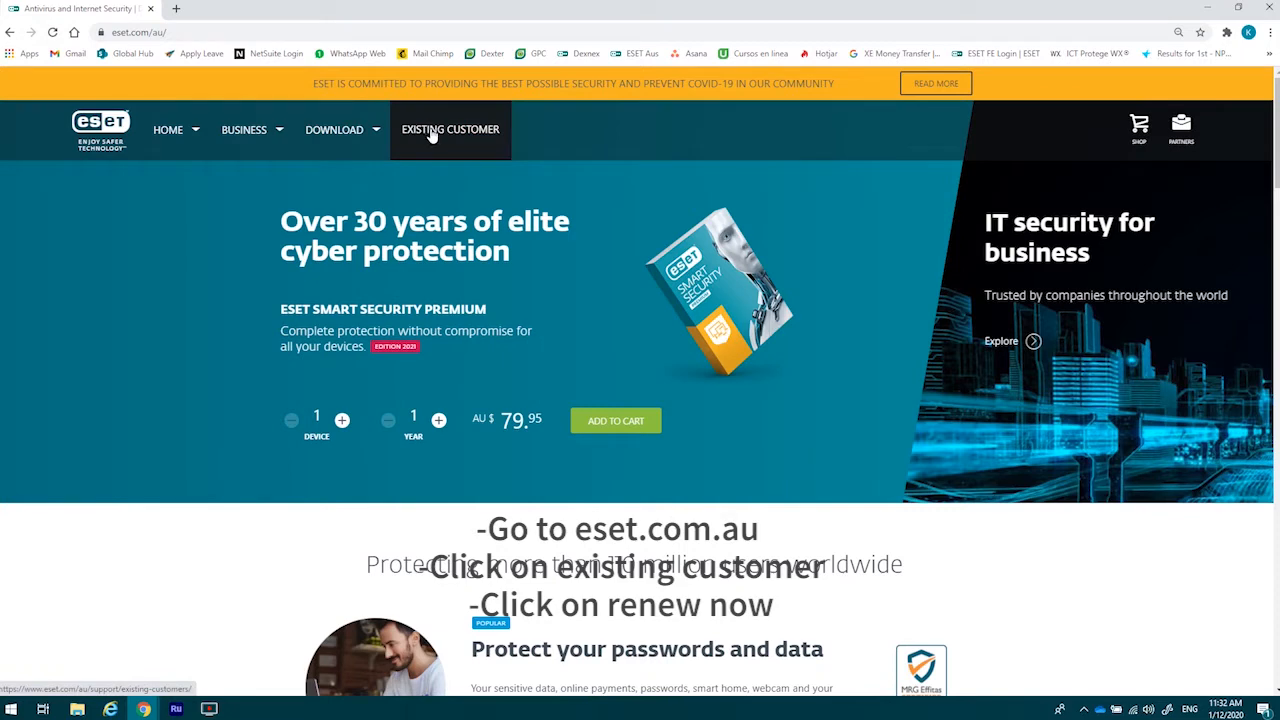
pyautogui.click(450, 128)
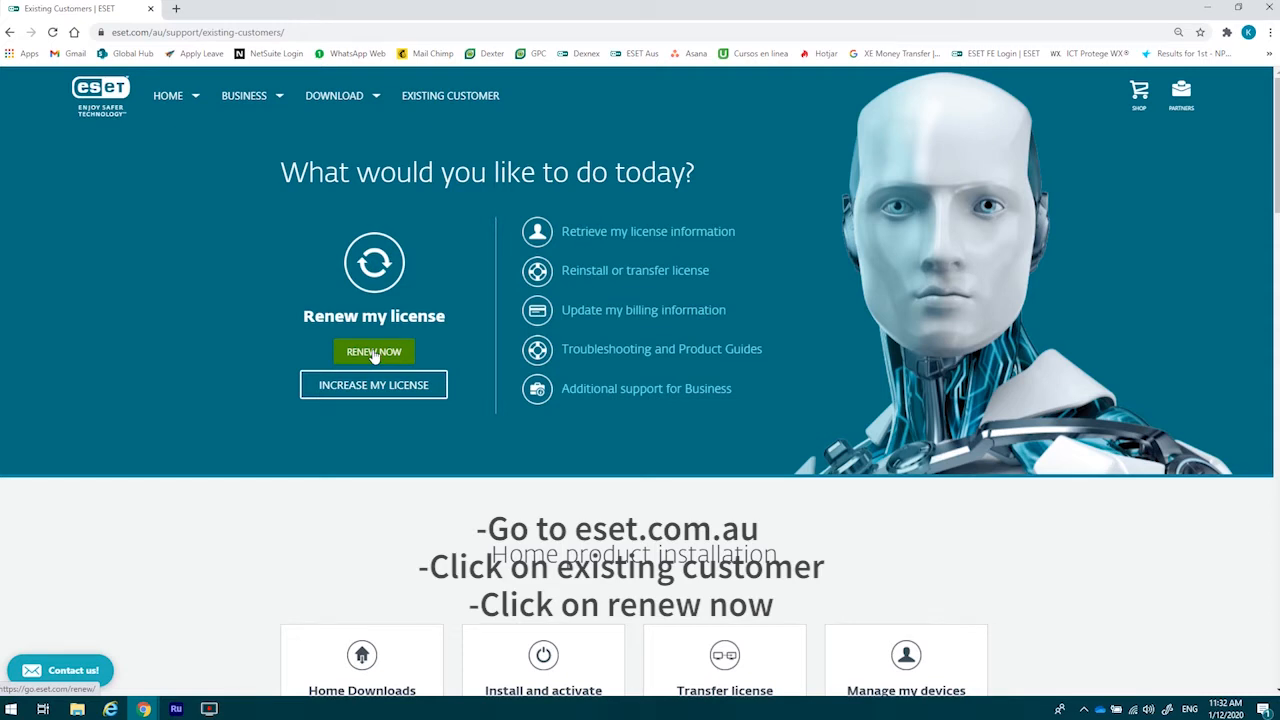
pyautogui.click(372, 352)
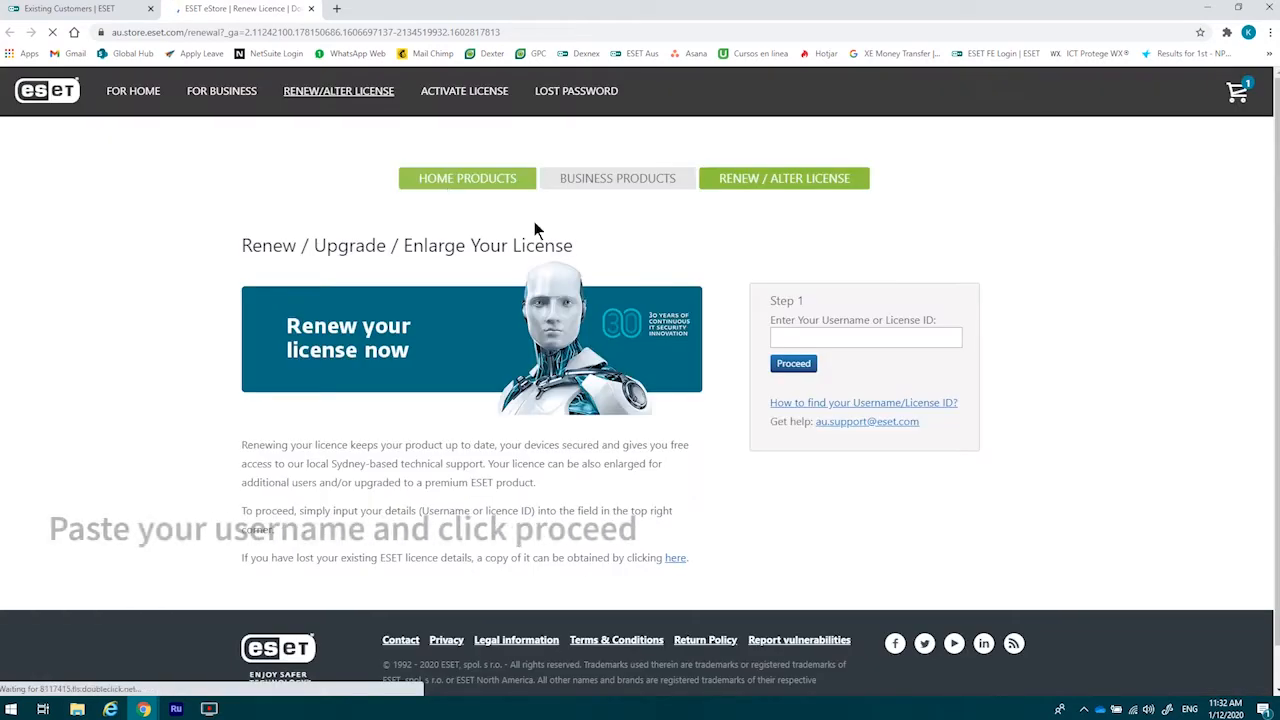
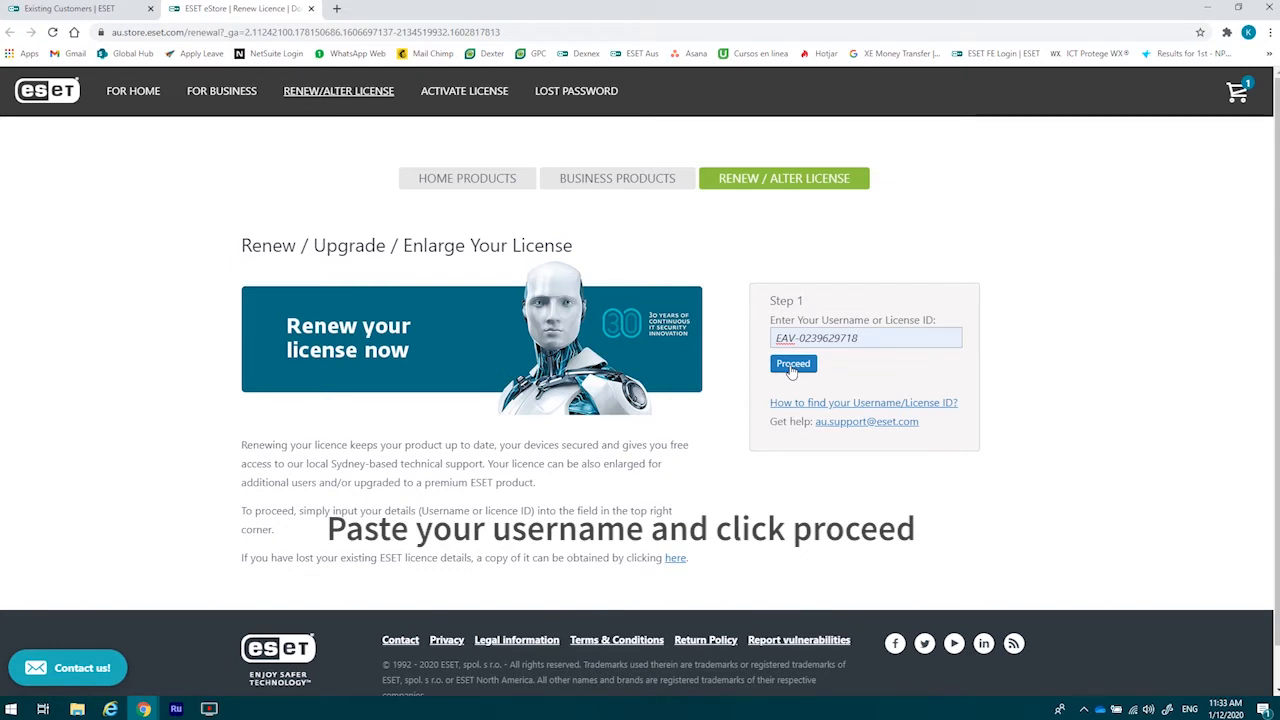
pyautogui.click(792, 364)
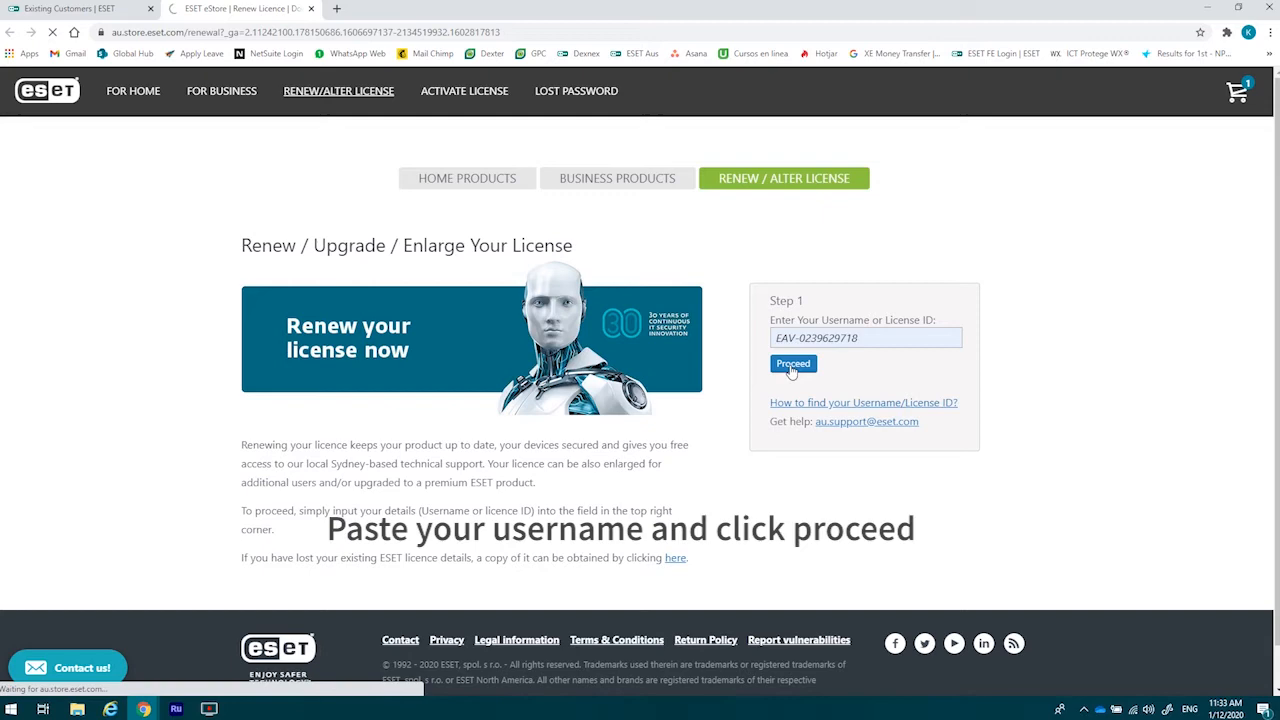
pyautogui.click(792, 364)
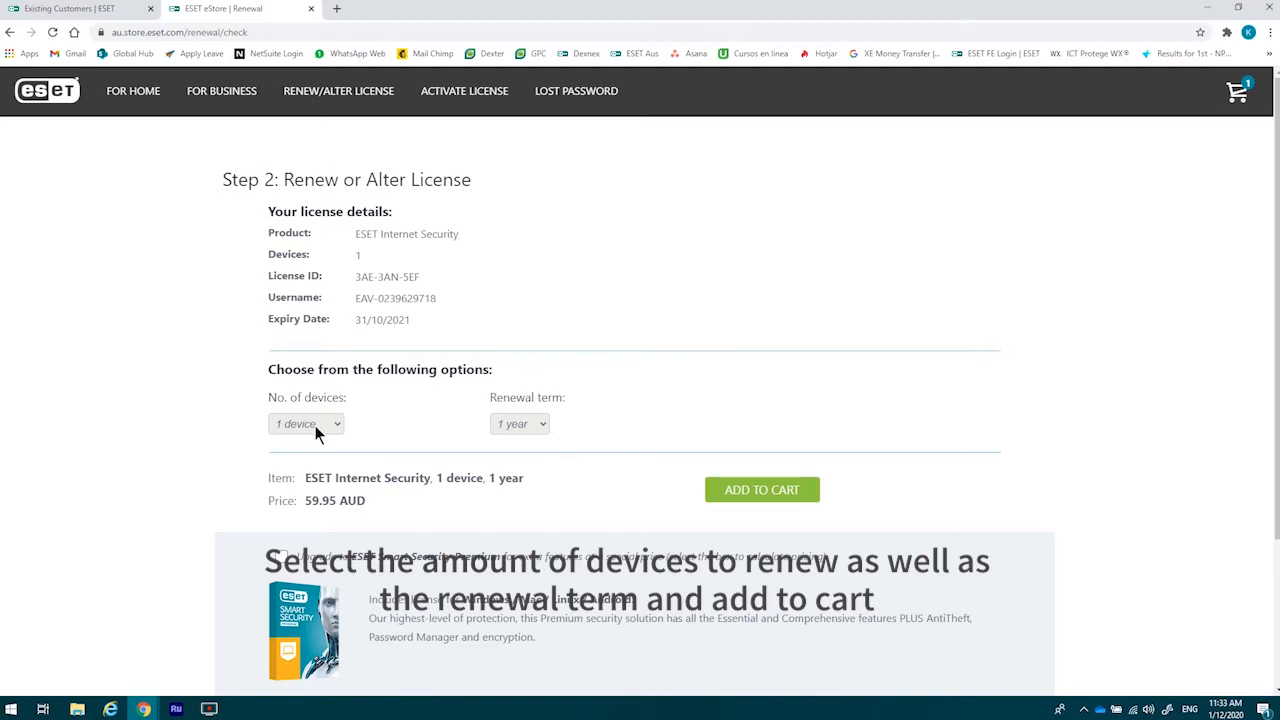
# - Add the ESET Internet Security renewal for 1 device, 1 year at 59.95 AUD to the cart
pyautogui.click(304, 424)
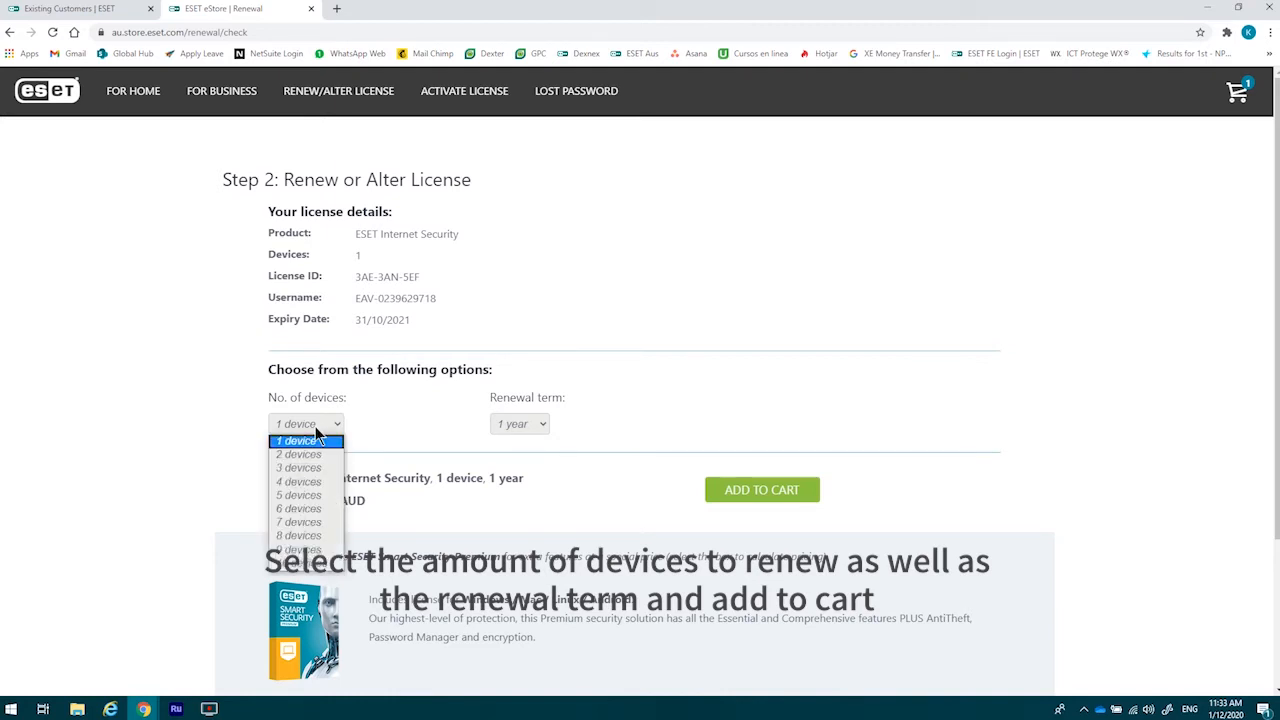
pyautogui.click(304, 442)
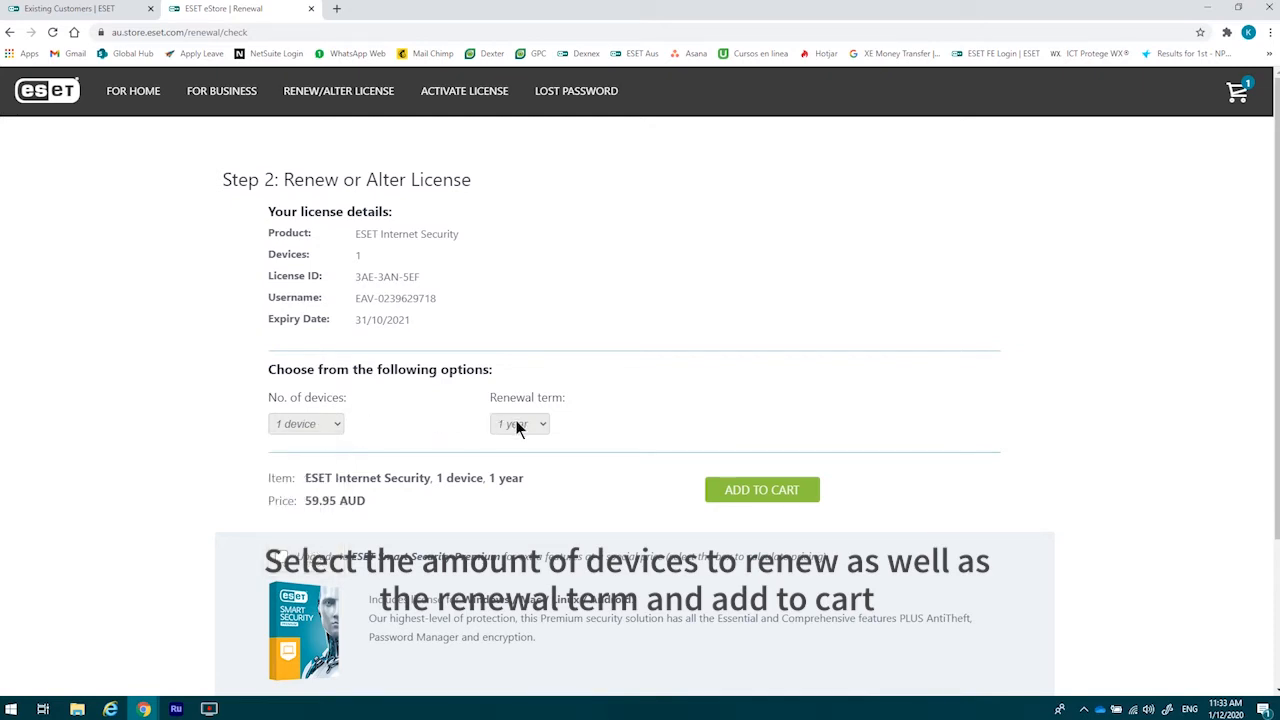
pyautogui.click(520, 424)
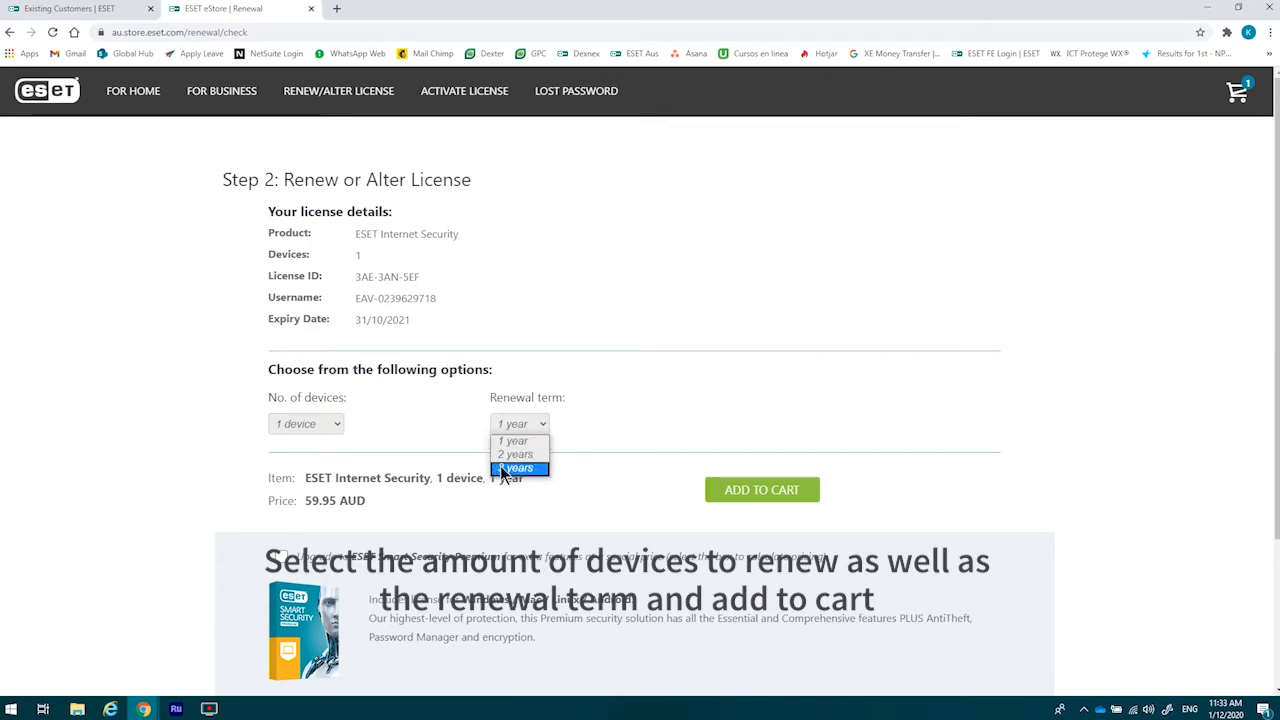
pyautogui.moveTo(512, 442)
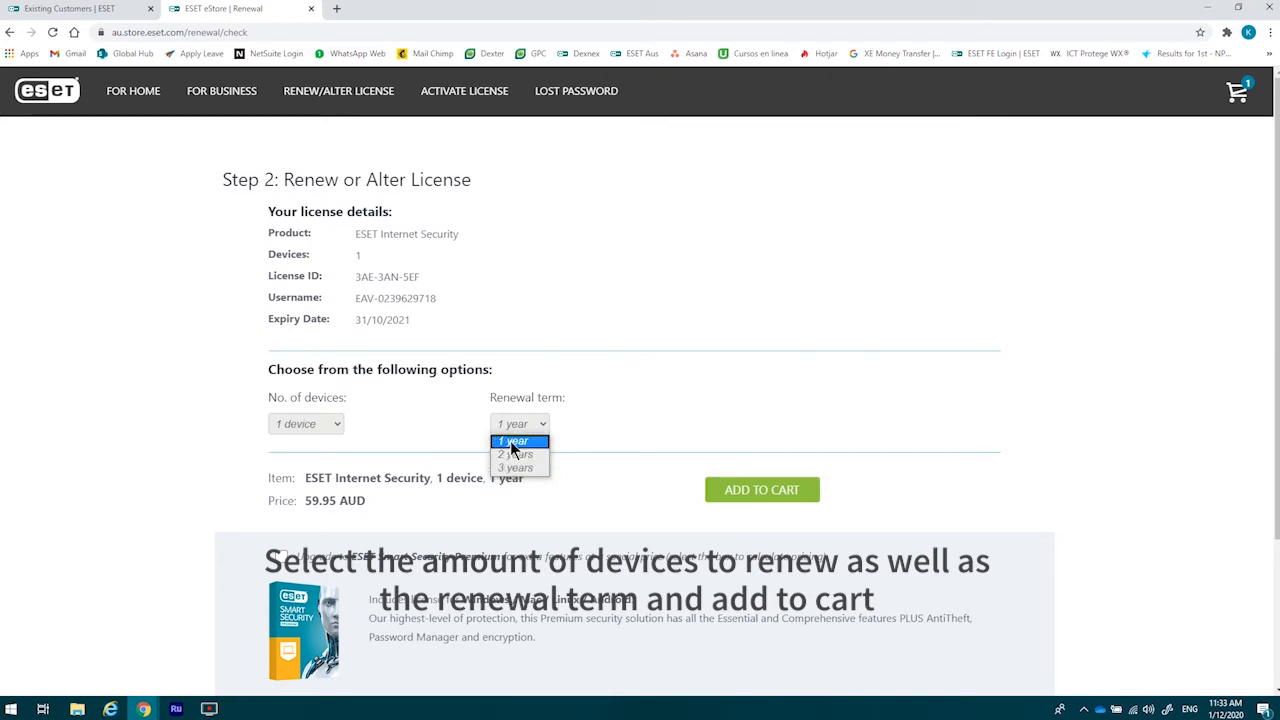
pyautogui.click(516, 442)
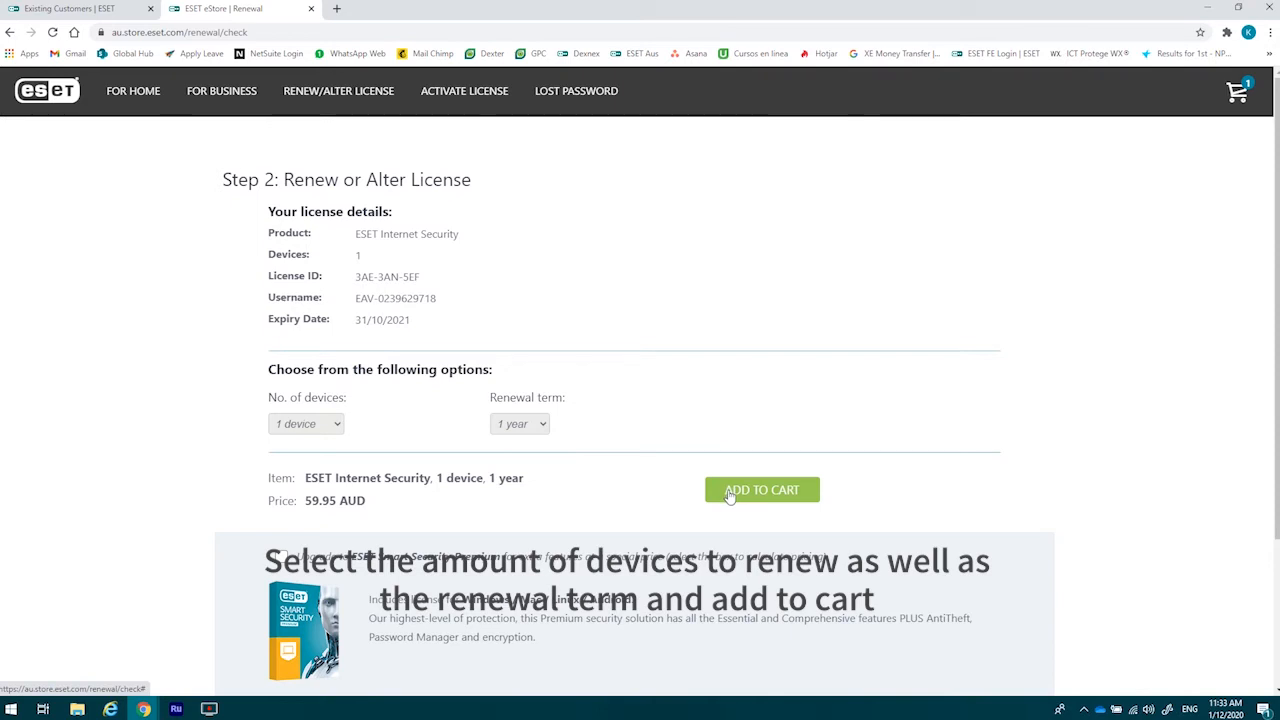
pyautogui.moveTo(730, 500)
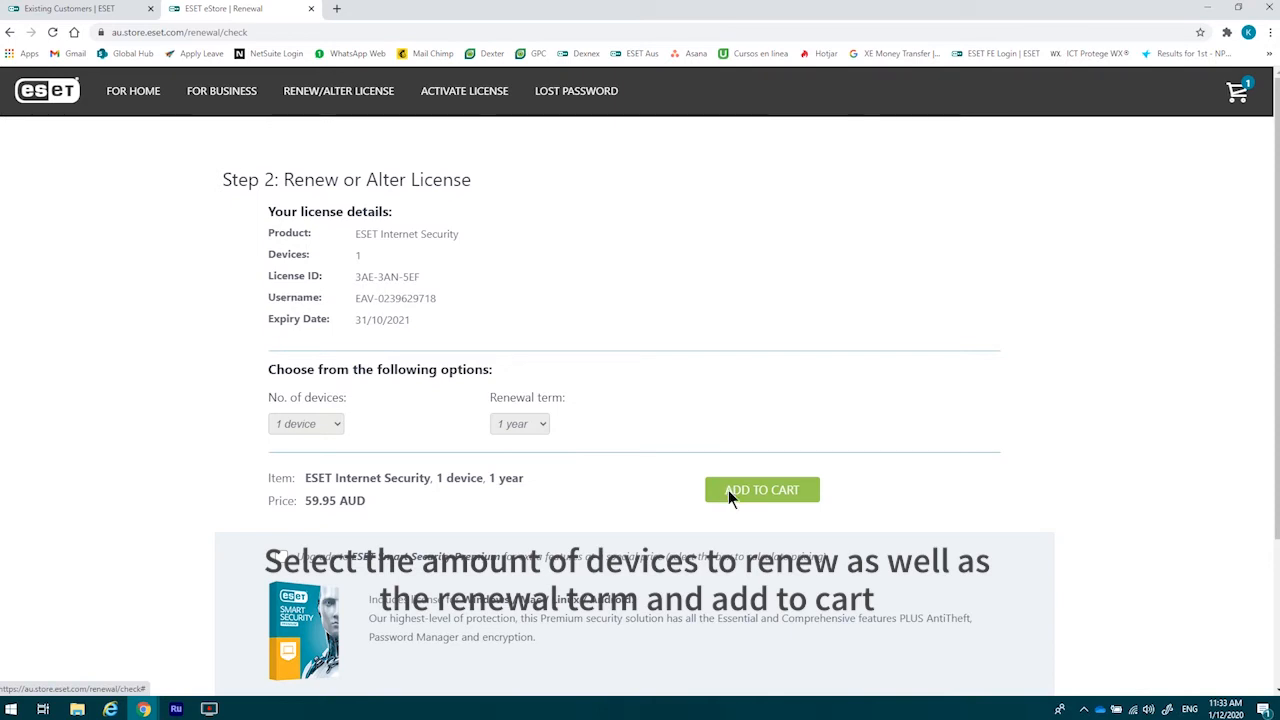
pyautogui.click(762, 488)
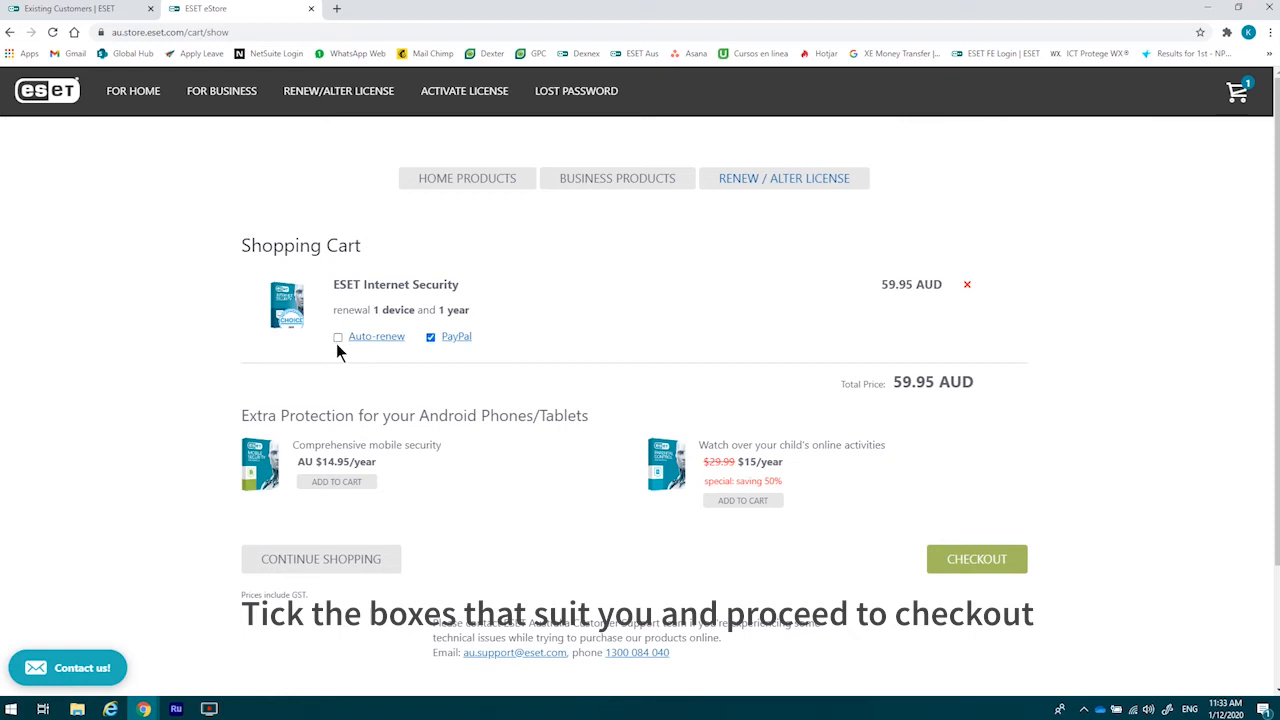
pyautogui.moveTo(422, 344)
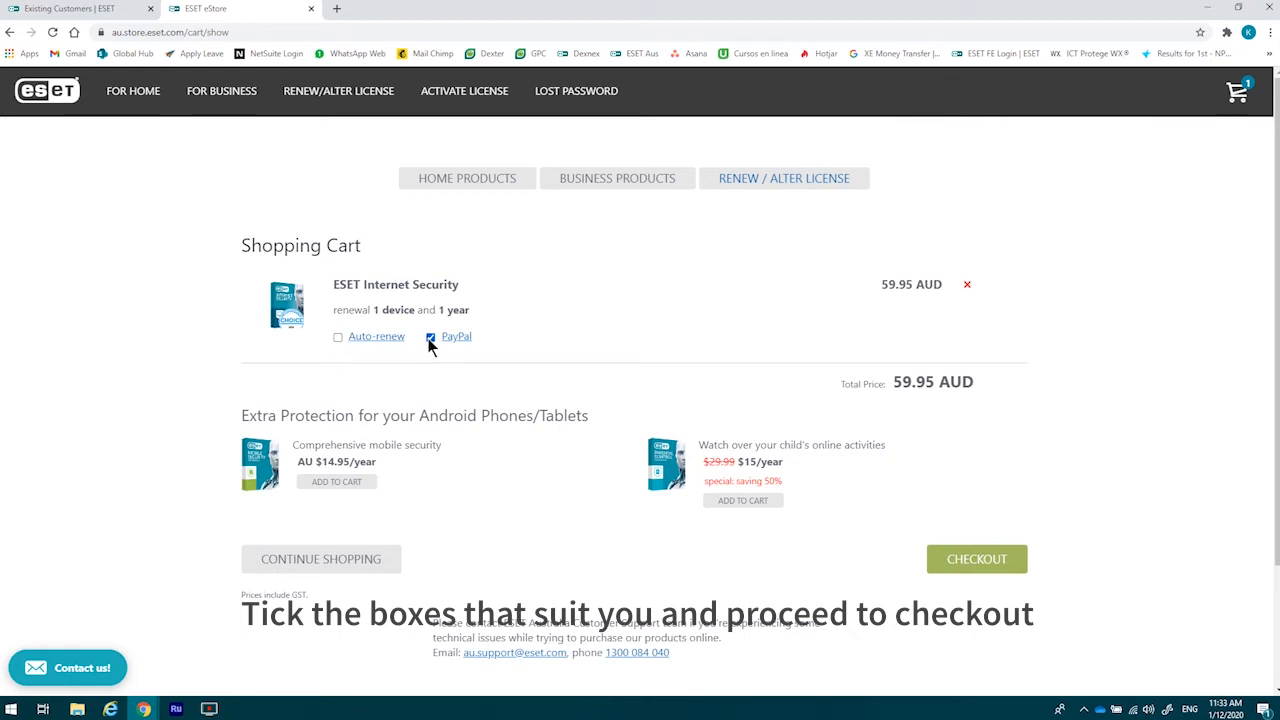
# - Untick PayPal in the shopping cart and proceed to the checkout payment form
pyautogui.click(432, 336)
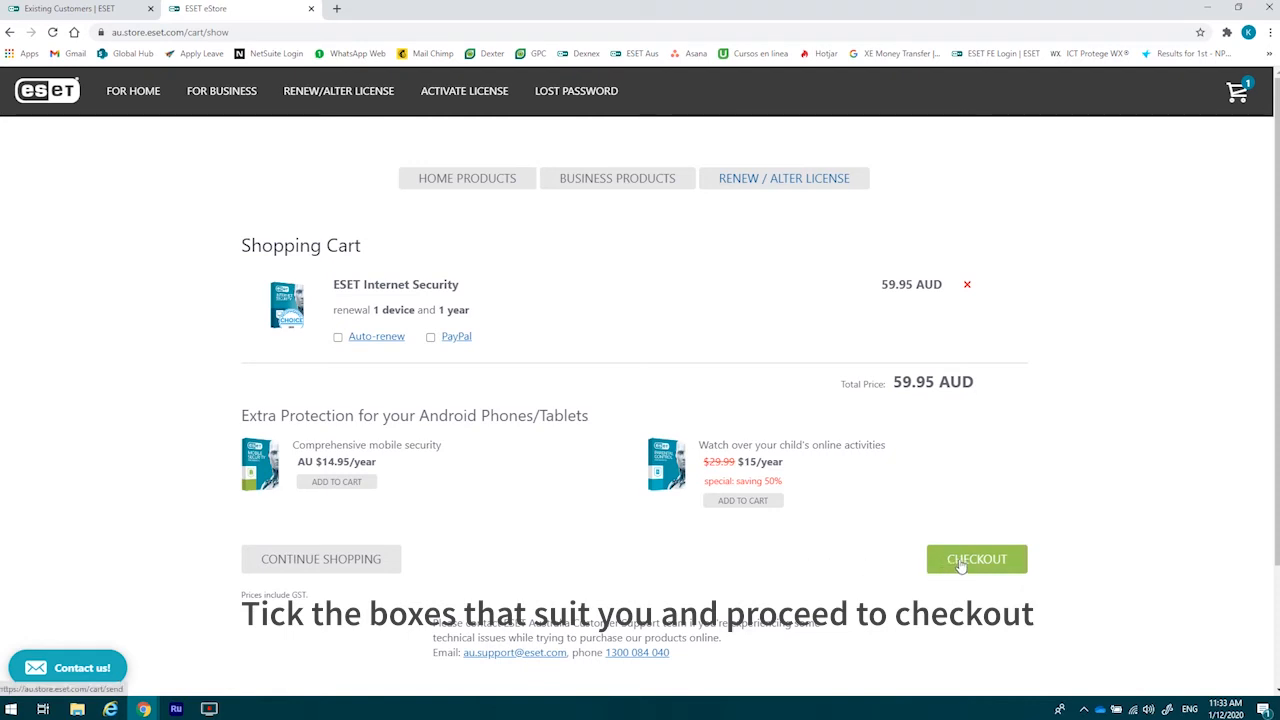
pyautogui.click(976, 560)
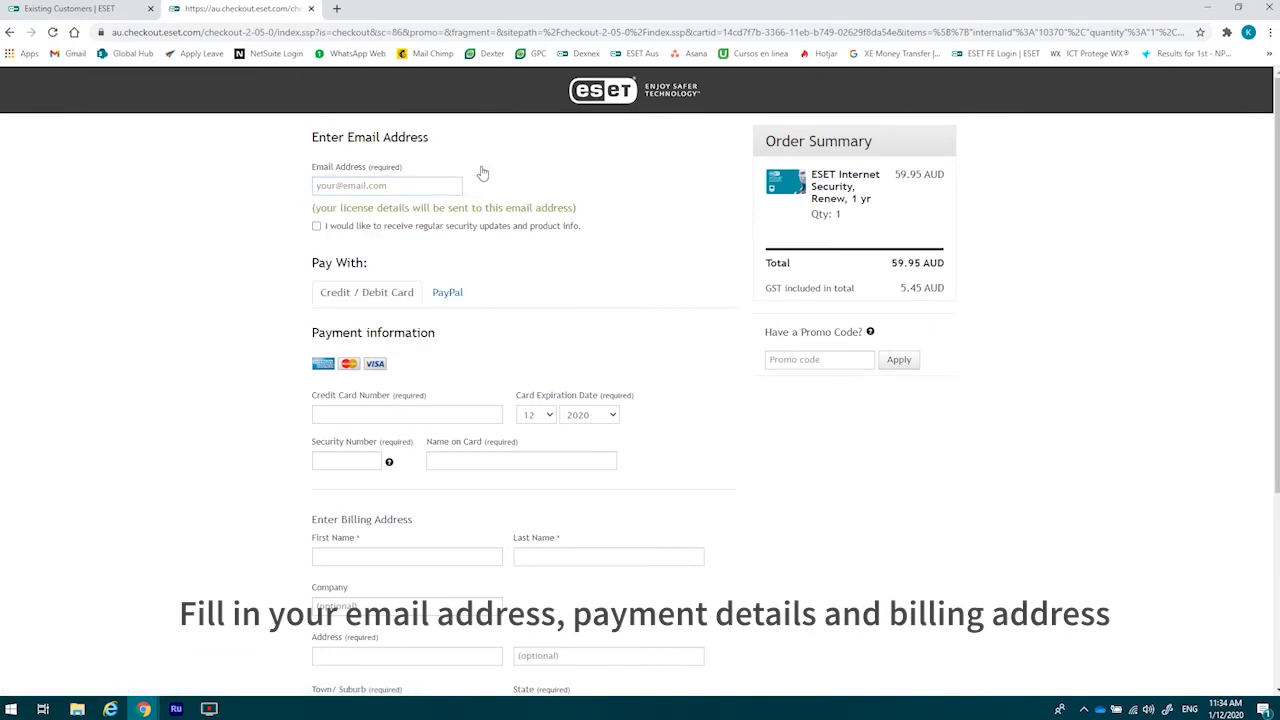
pyautogui.click(388, 184)
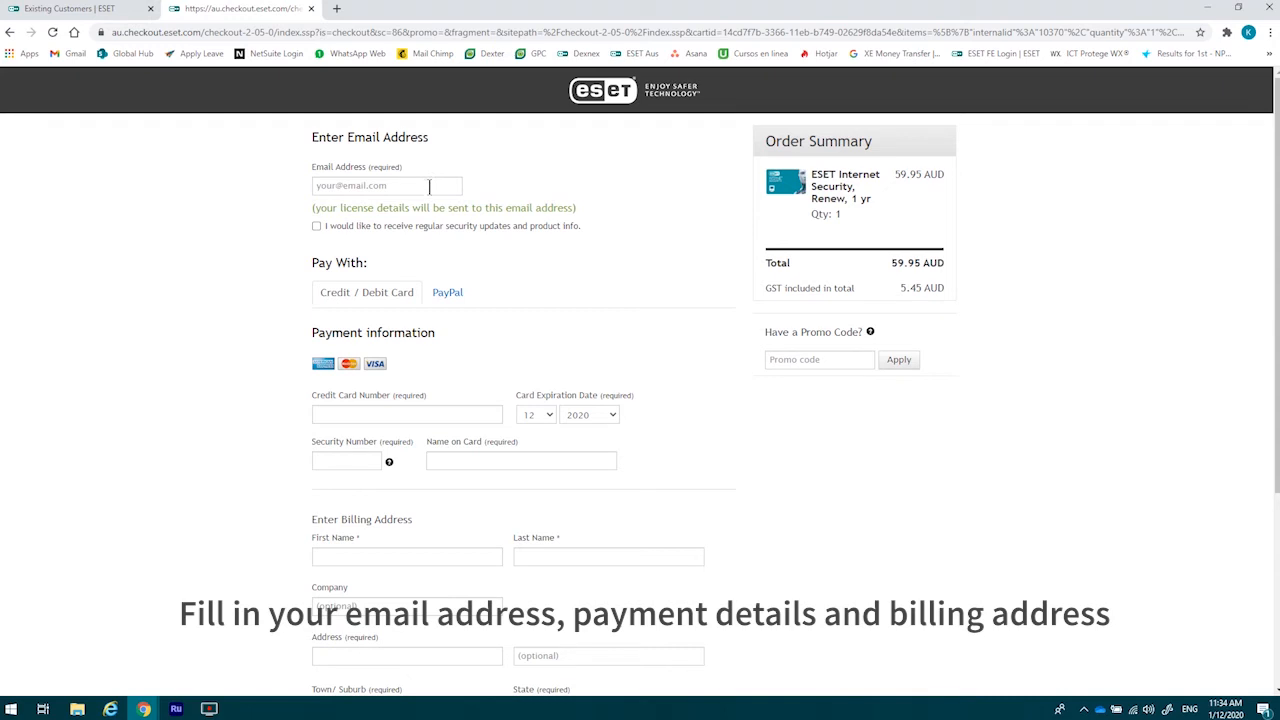
pyautogui.moveTo(432, 404)
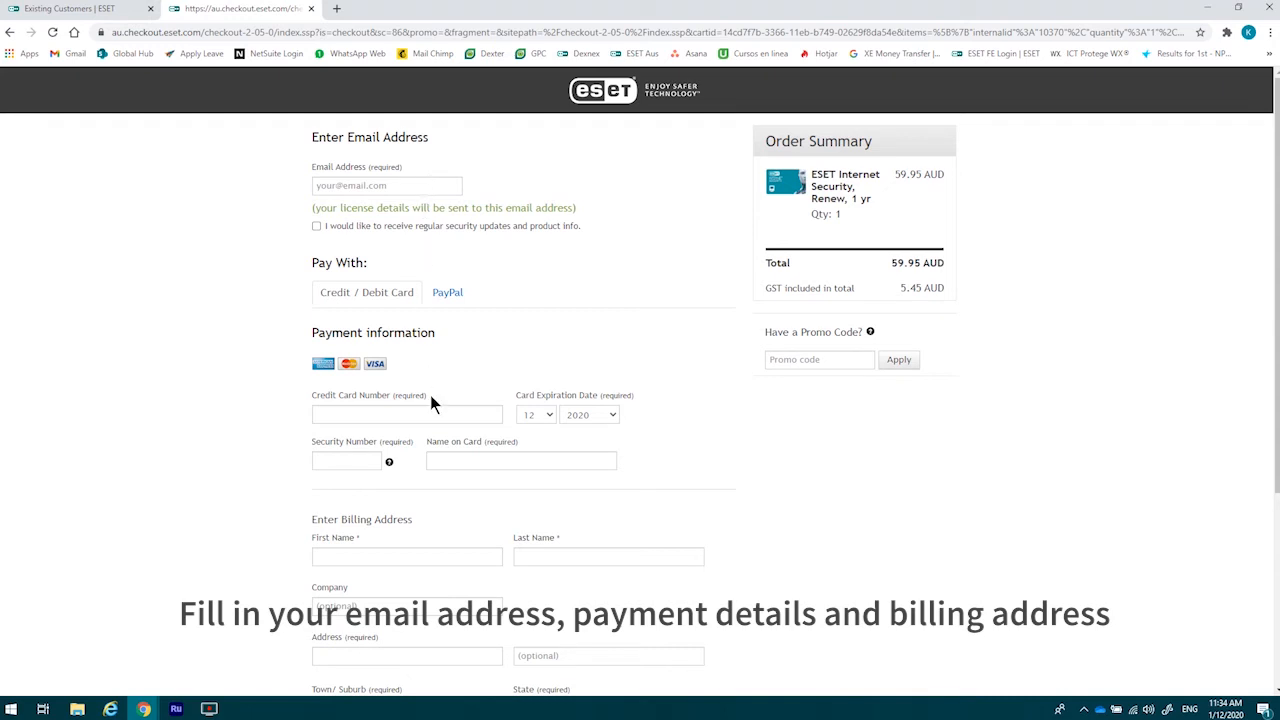
pyautogui.click(406, 414)
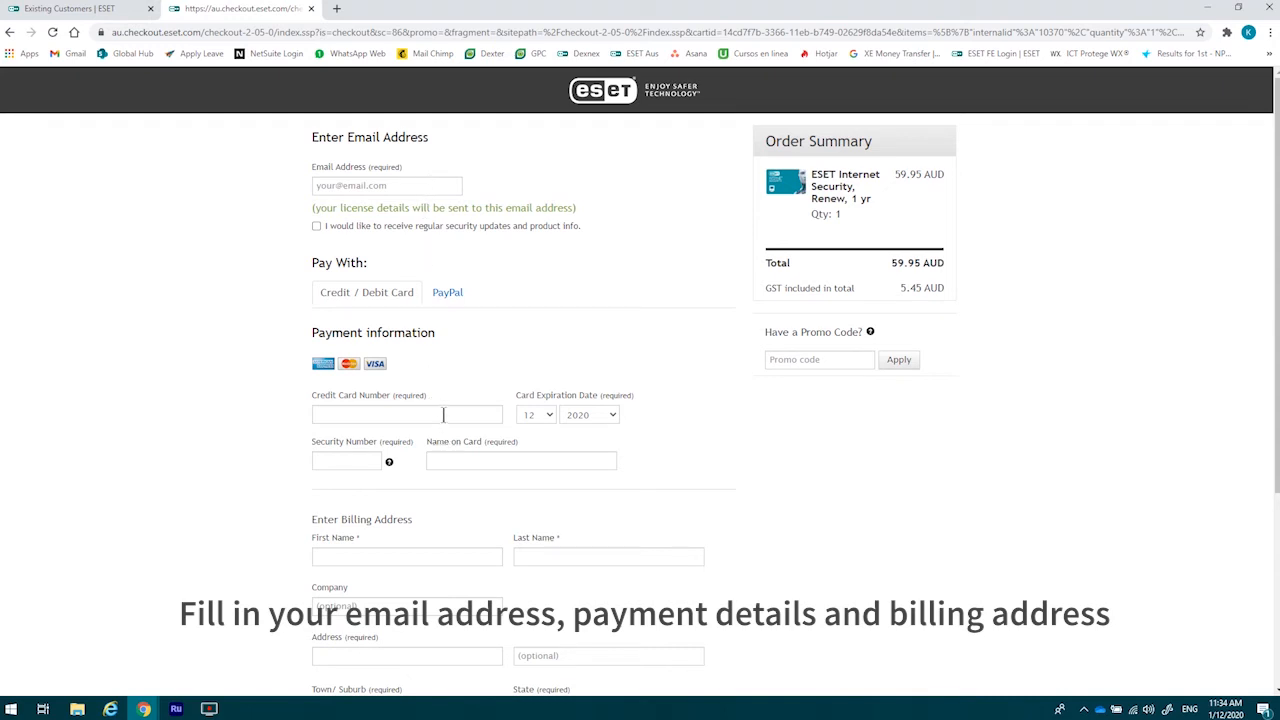
pyautogui.scroll(-3)
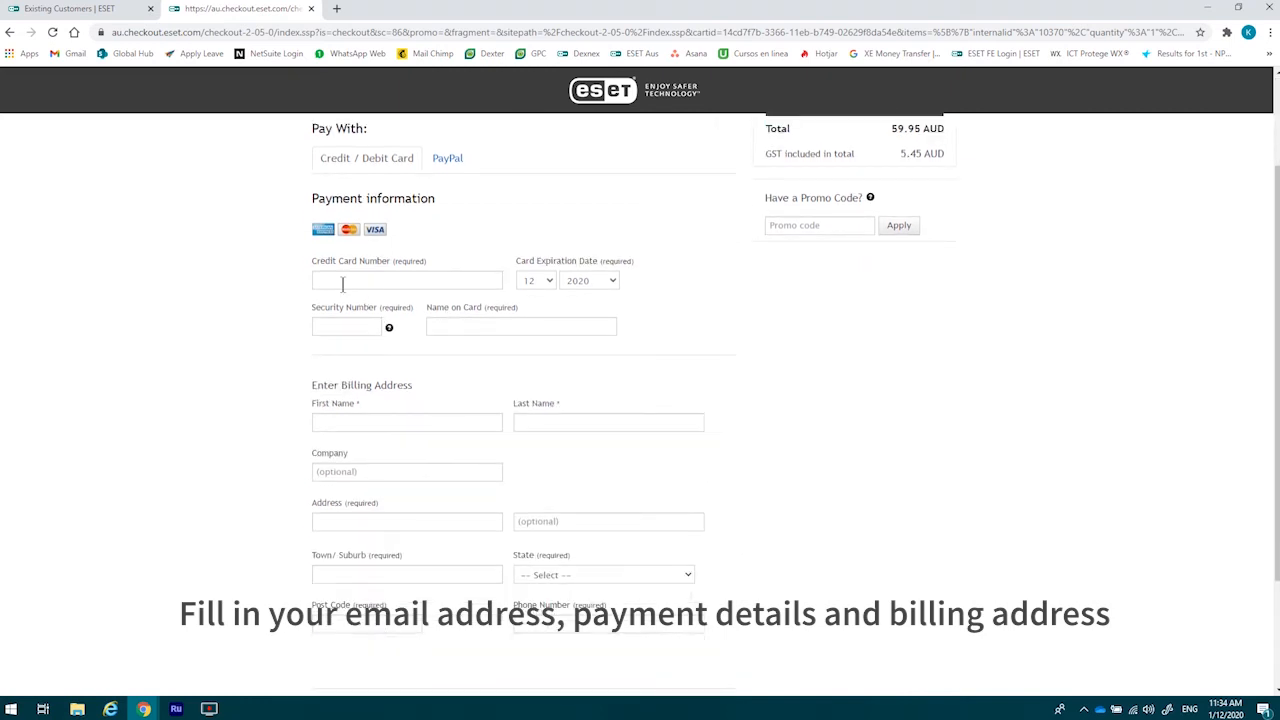
pyautogui.moveTo(380, 260)
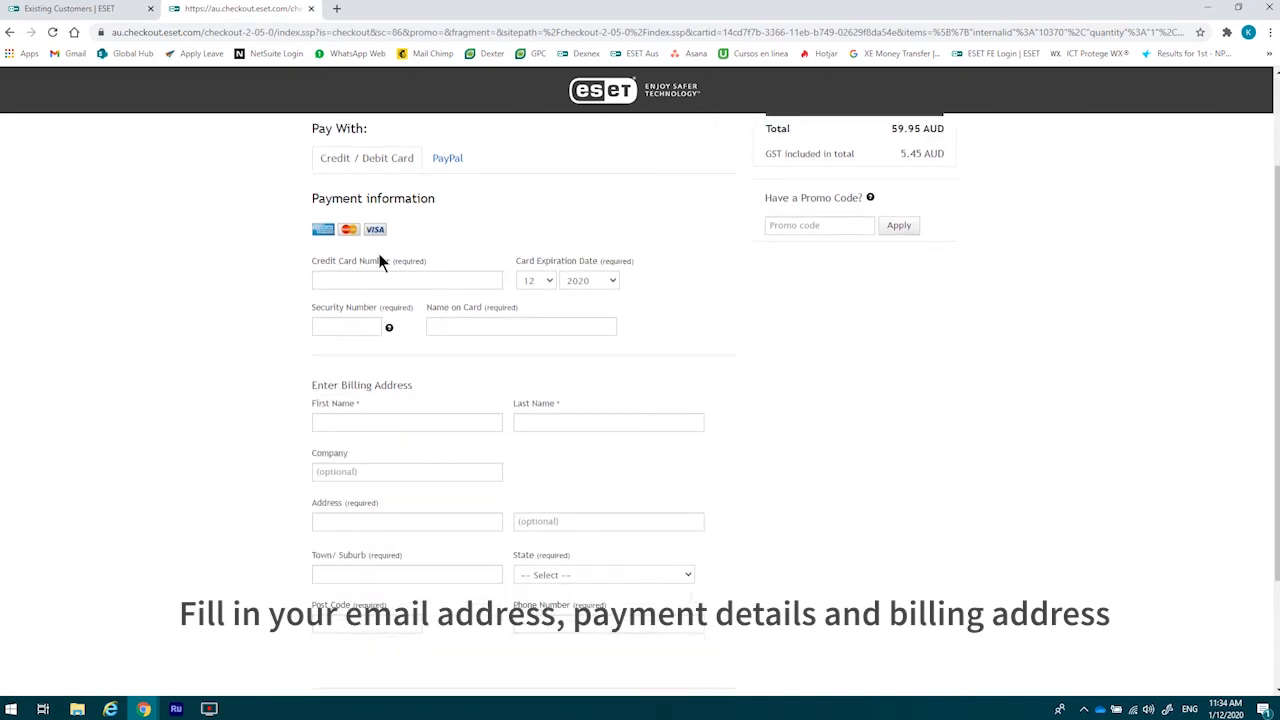
pyautogui.scroll(-3)
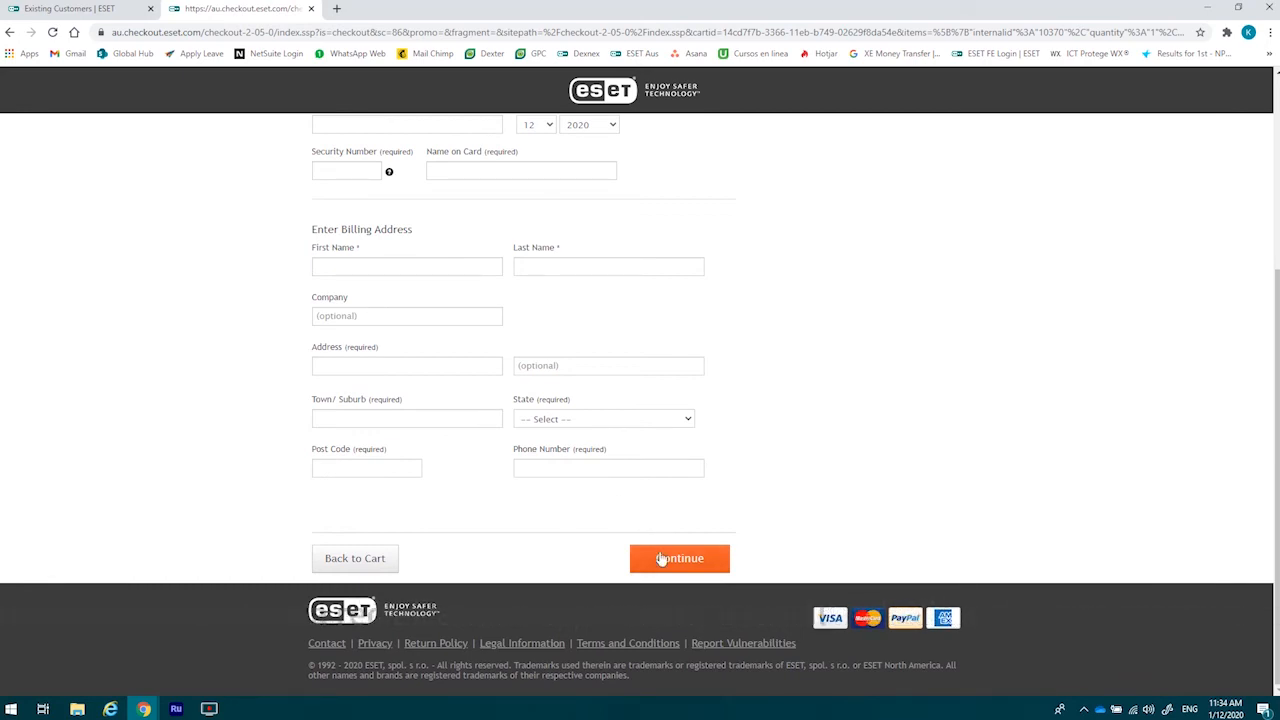
pyautogui.scroll(3)
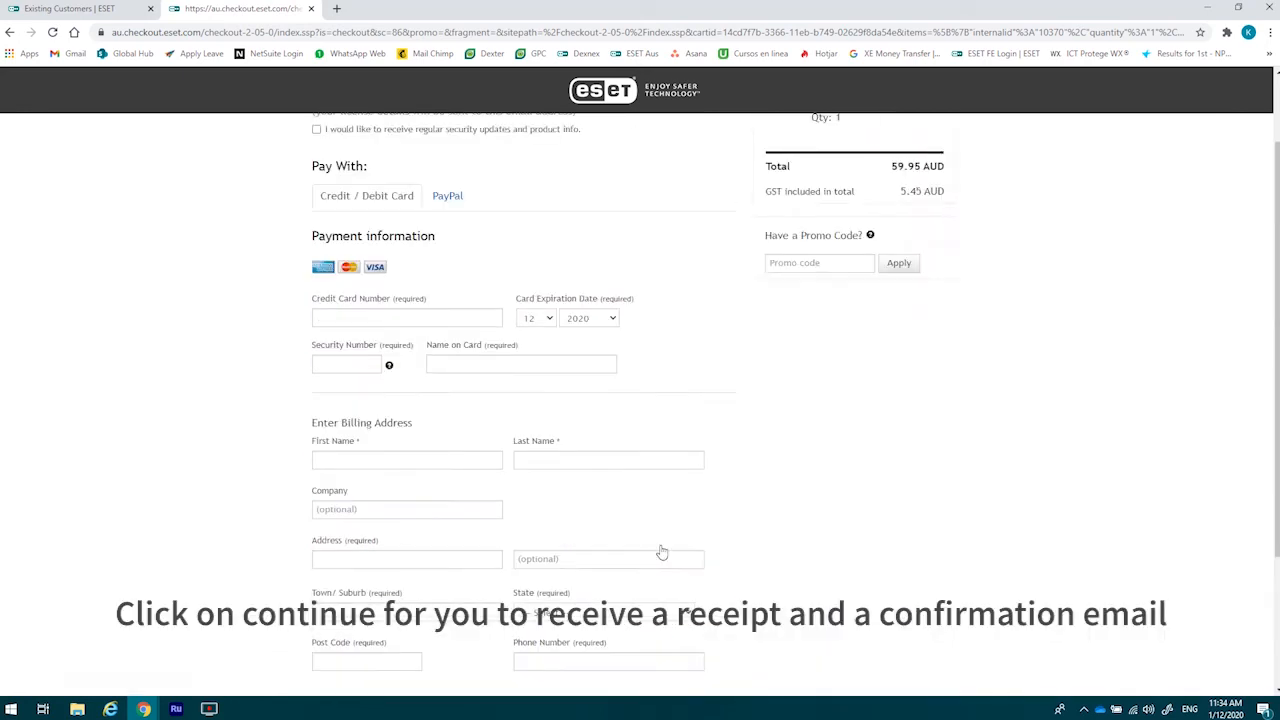
pyautogui.scroll(3)
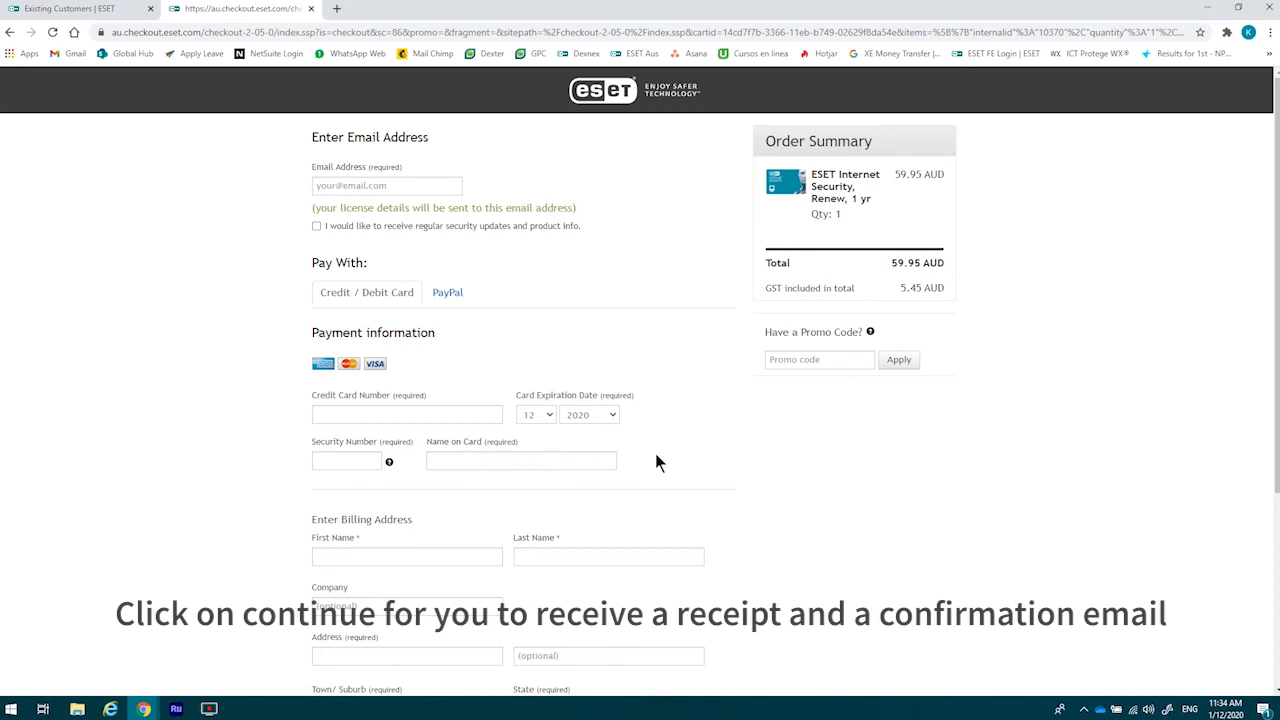
pyautogui.scroll(-3)
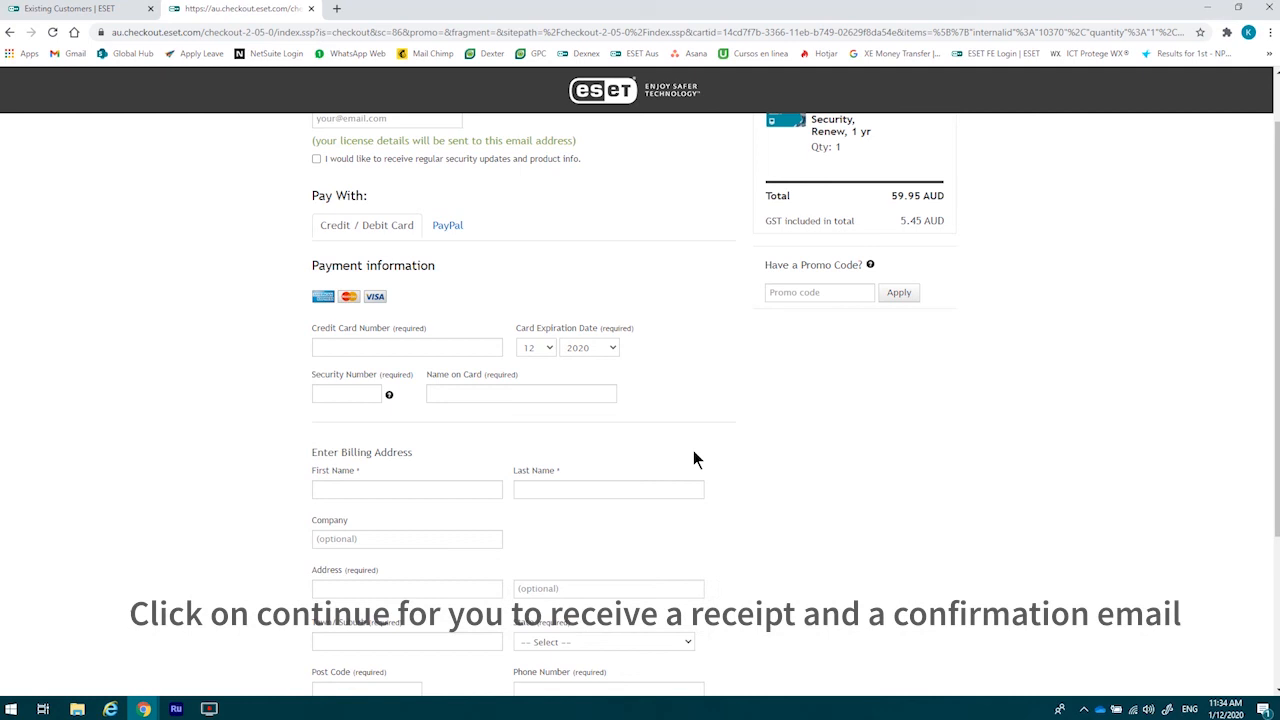
pyautogui.scroll(-3)
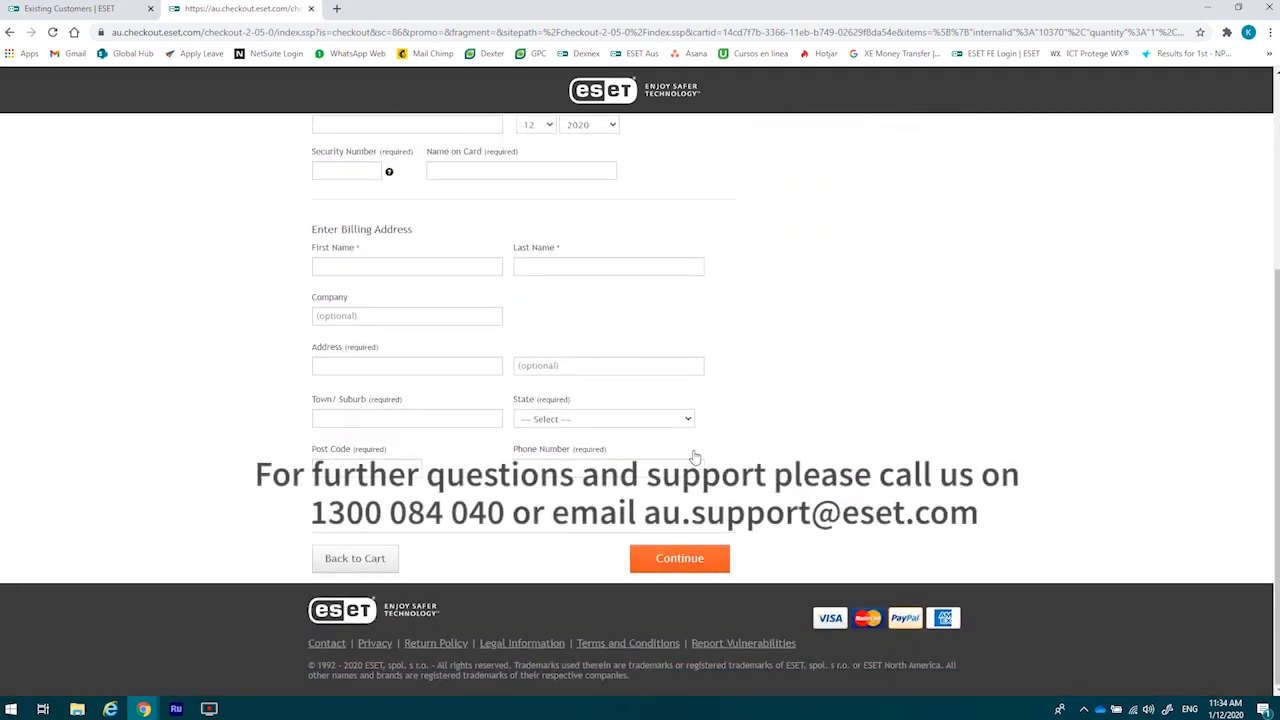